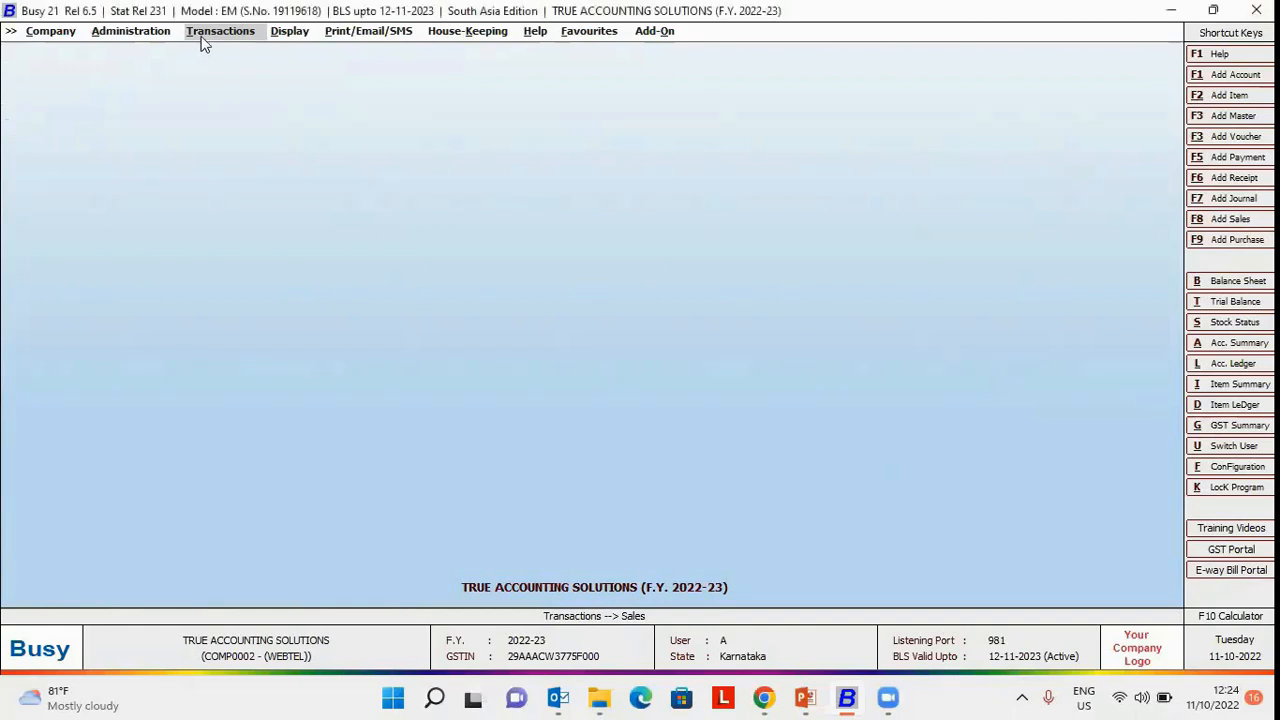
- Start a new sales voucher from the Transactions menu, numbered FIFA/95
left_click(220, 30)
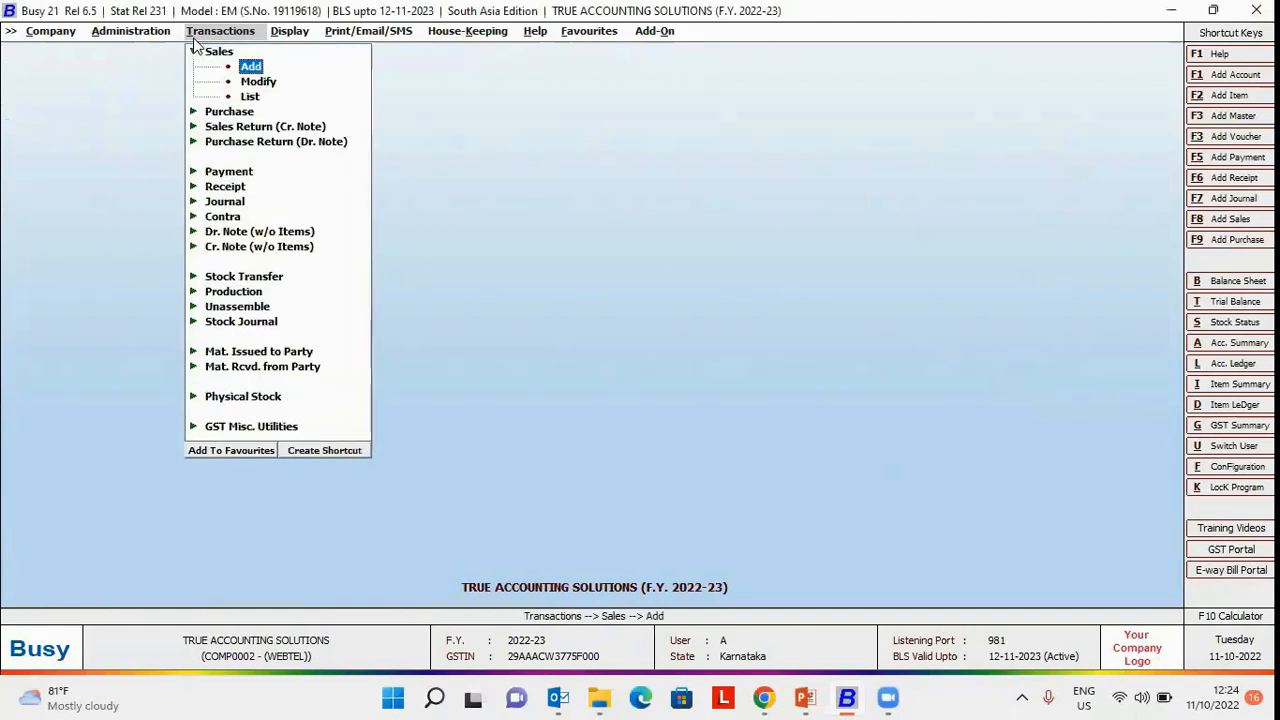
left_click(250, 66)
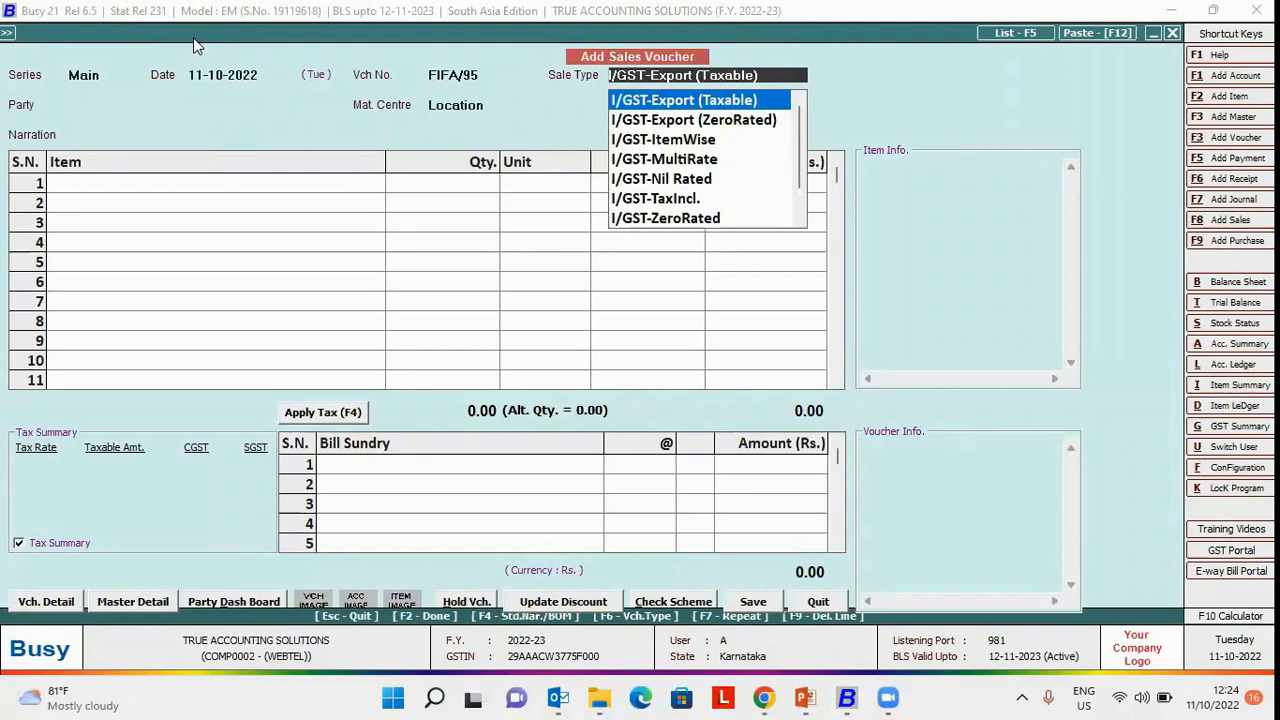
- Record I/GST-Export (Taxable) sale of 10 Bagguase Board at 1,200, accept transport details and start E-Way Bill generation
left_click(683, 99)
type("1200")
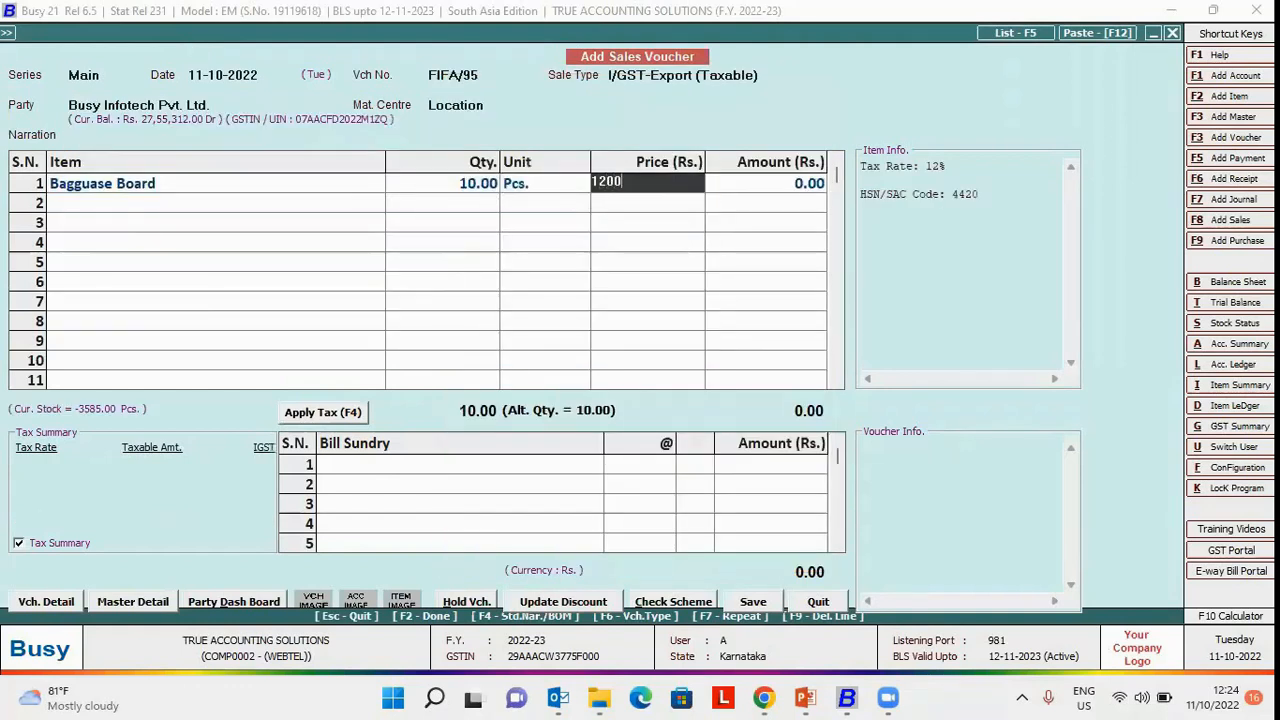
key("enter")
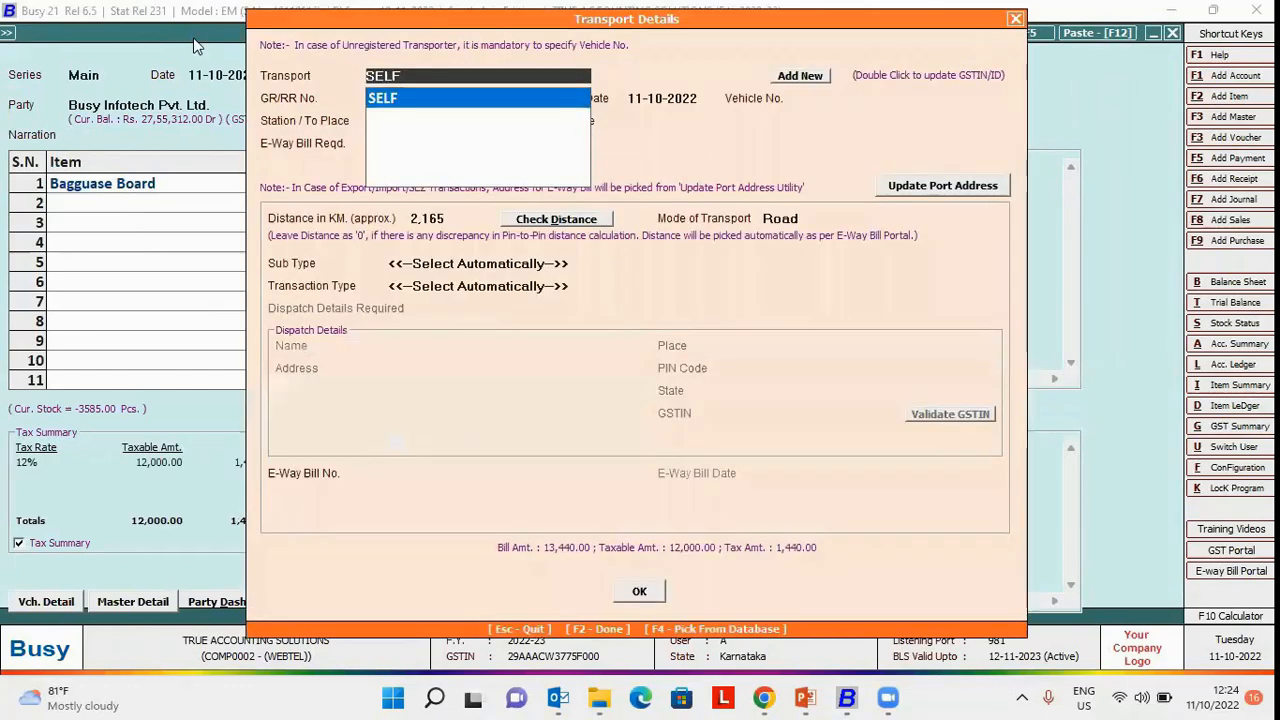
left_click(639, 590)
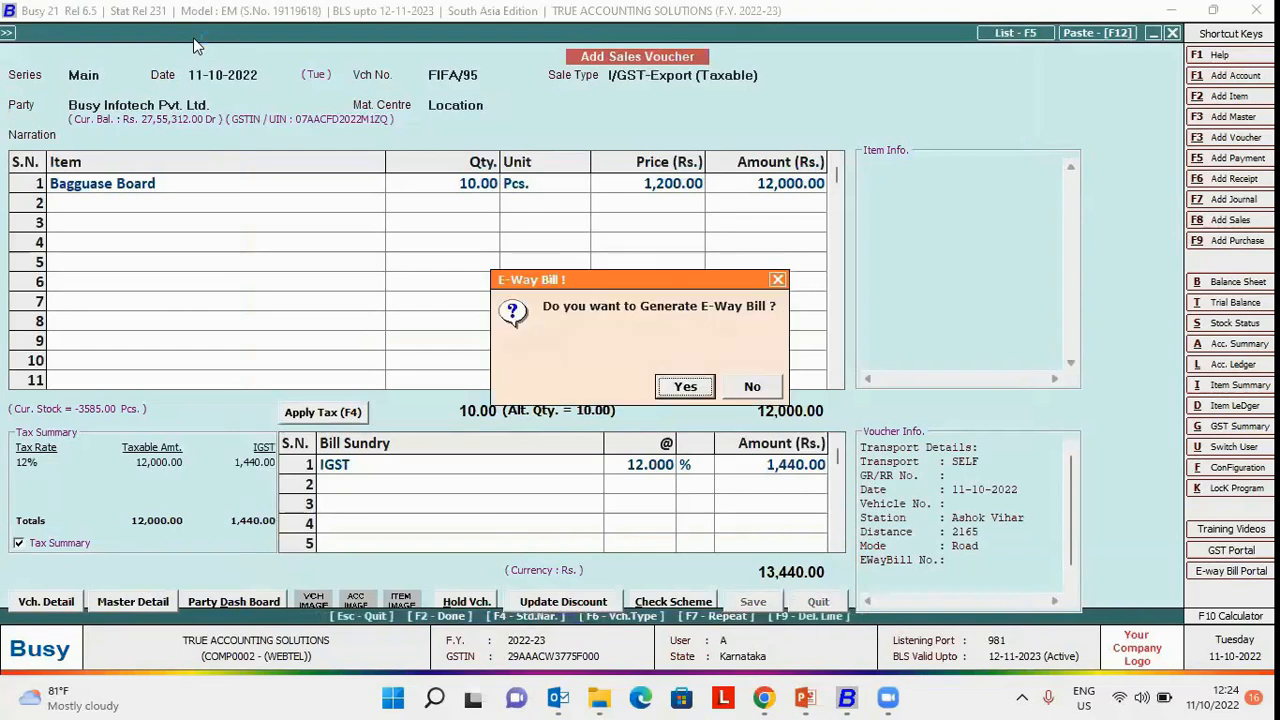
left_click(685, 386)
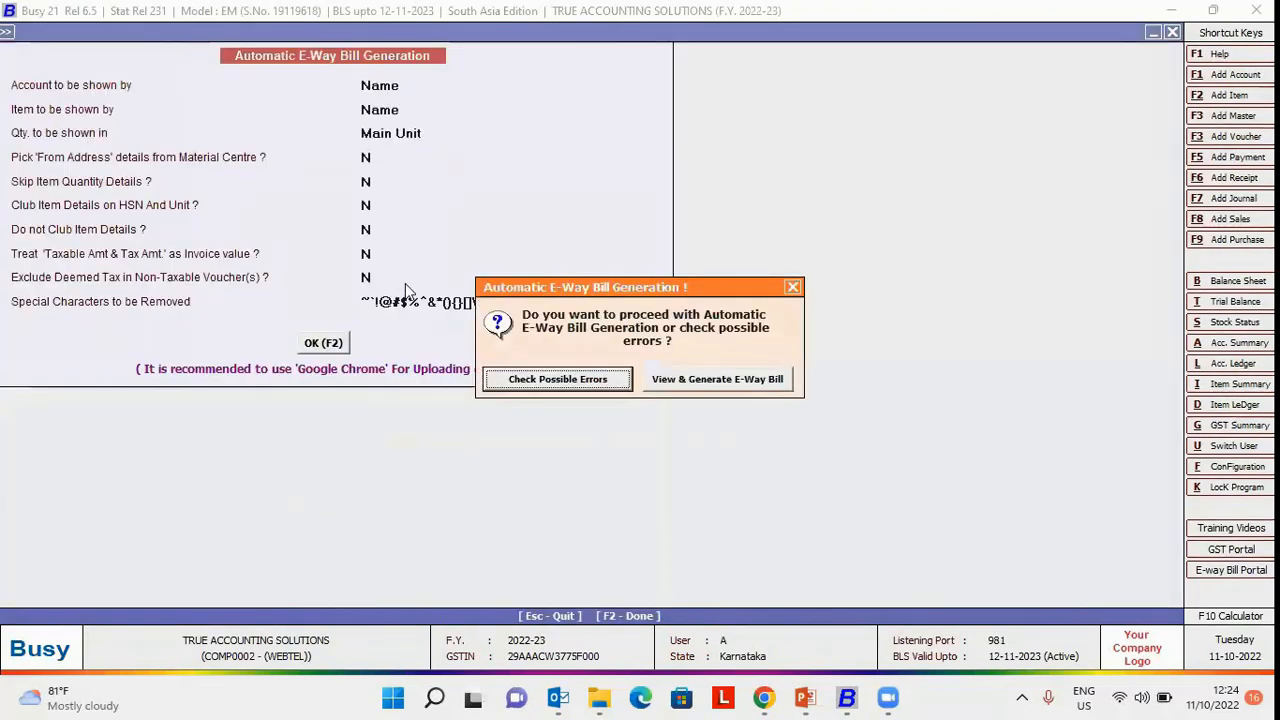
- Run Check Possible Errors, flagging that Ship To State cannot be blank for FIFA/95
left_click(557, 378)
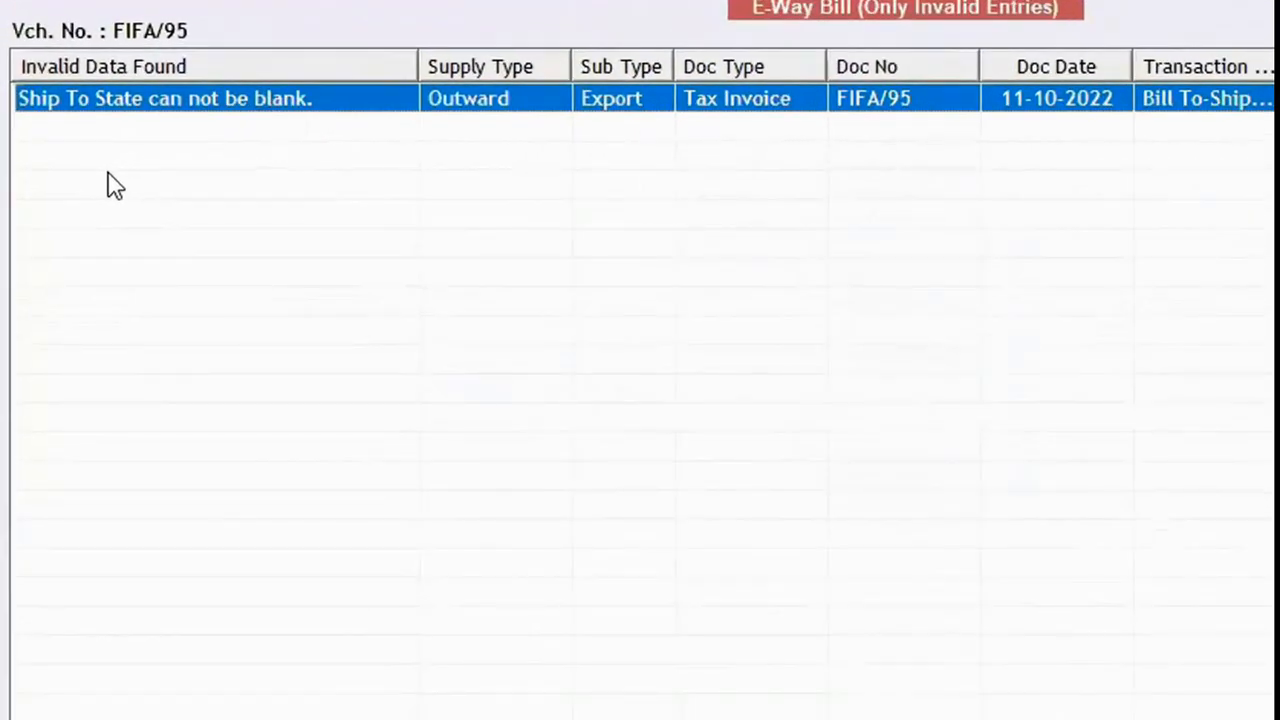
mouse_move(100, 185)
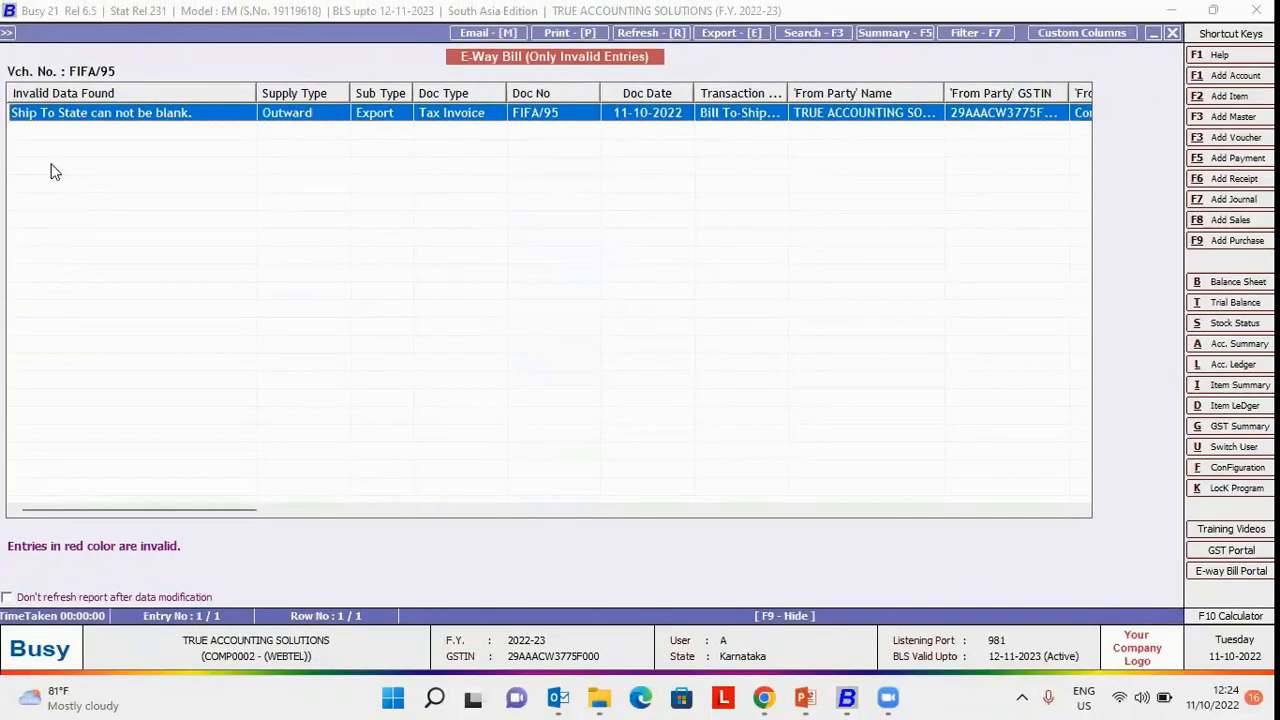
- Reopen flagged voucher FIFA/95 for modification and re-select I/GST-Export (Taxable) to show shipping bill details
double_click(100, 112)
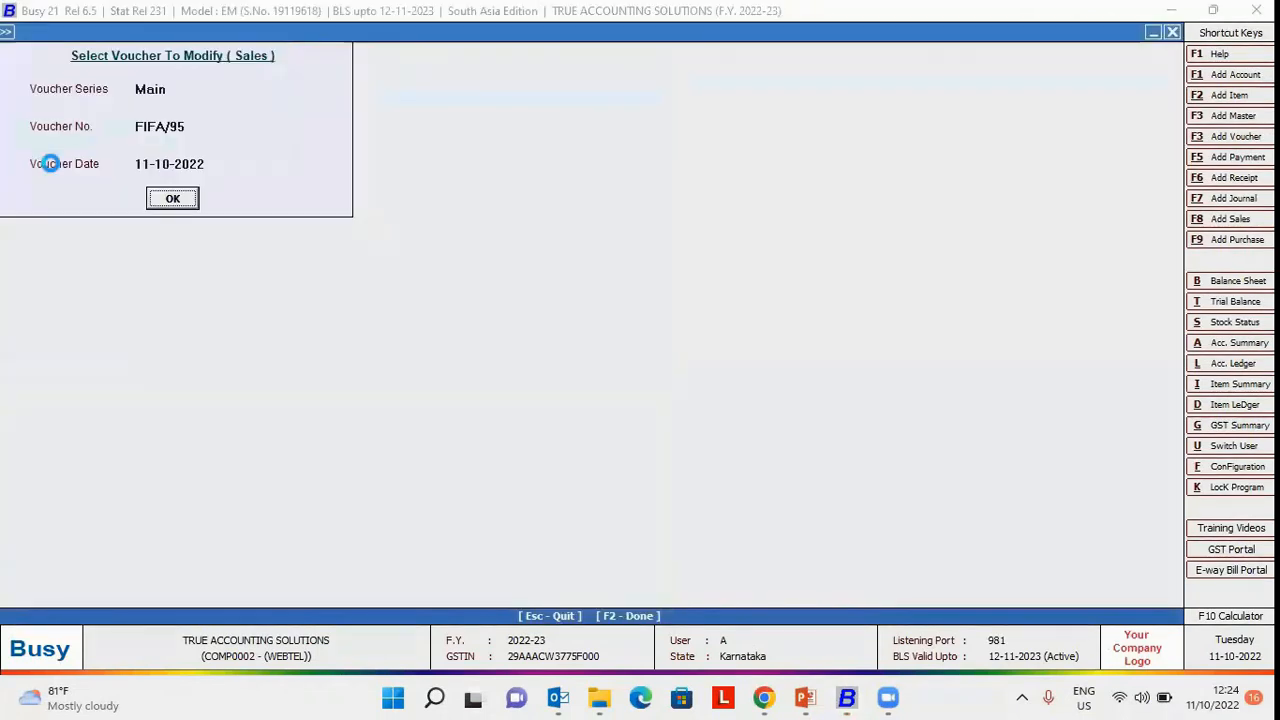
left_click(172, 198)
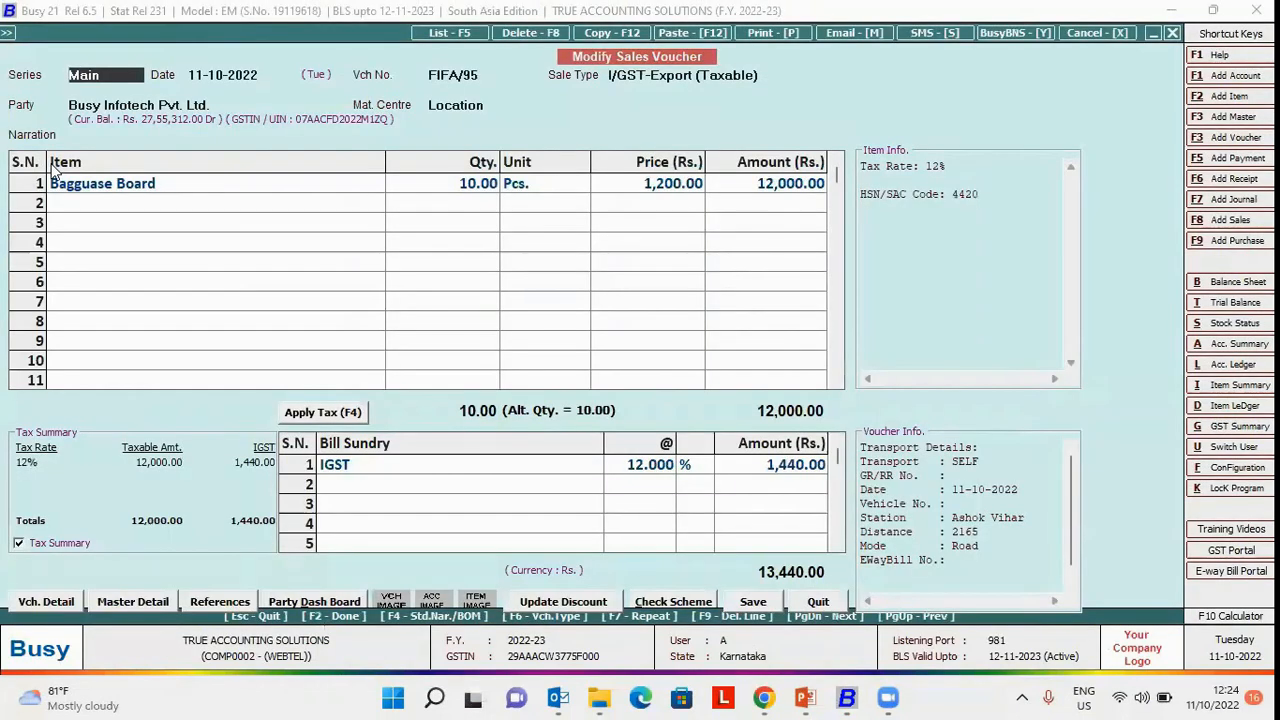
left_click(705, 75)
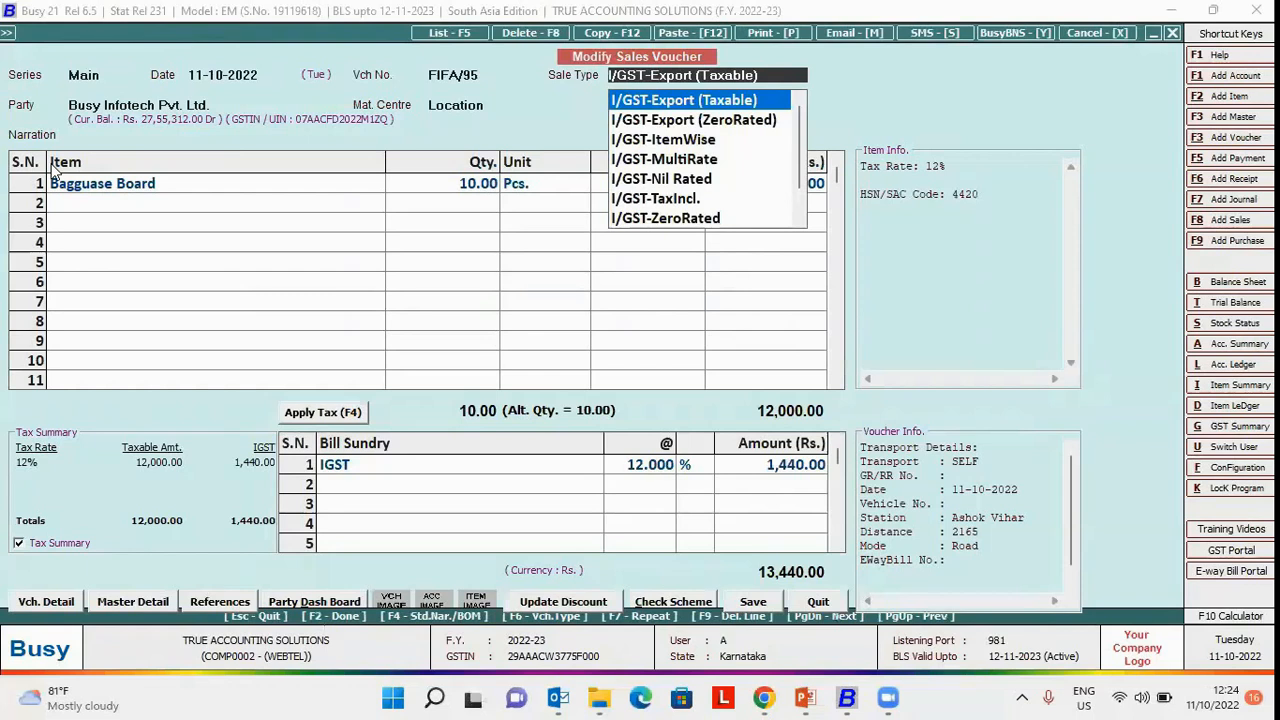
left_click(683, 99)
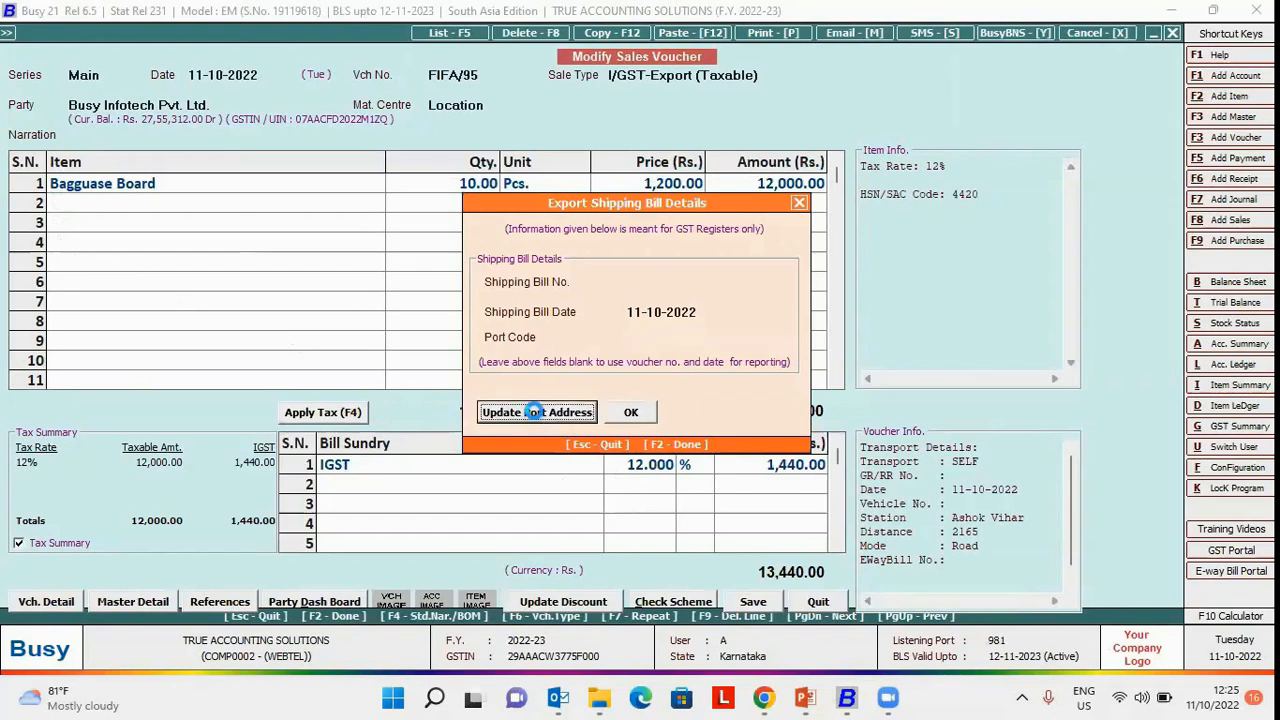
- Enter port code INBLR5 in the export shipping bill details and accept them
left_click(536, 412)
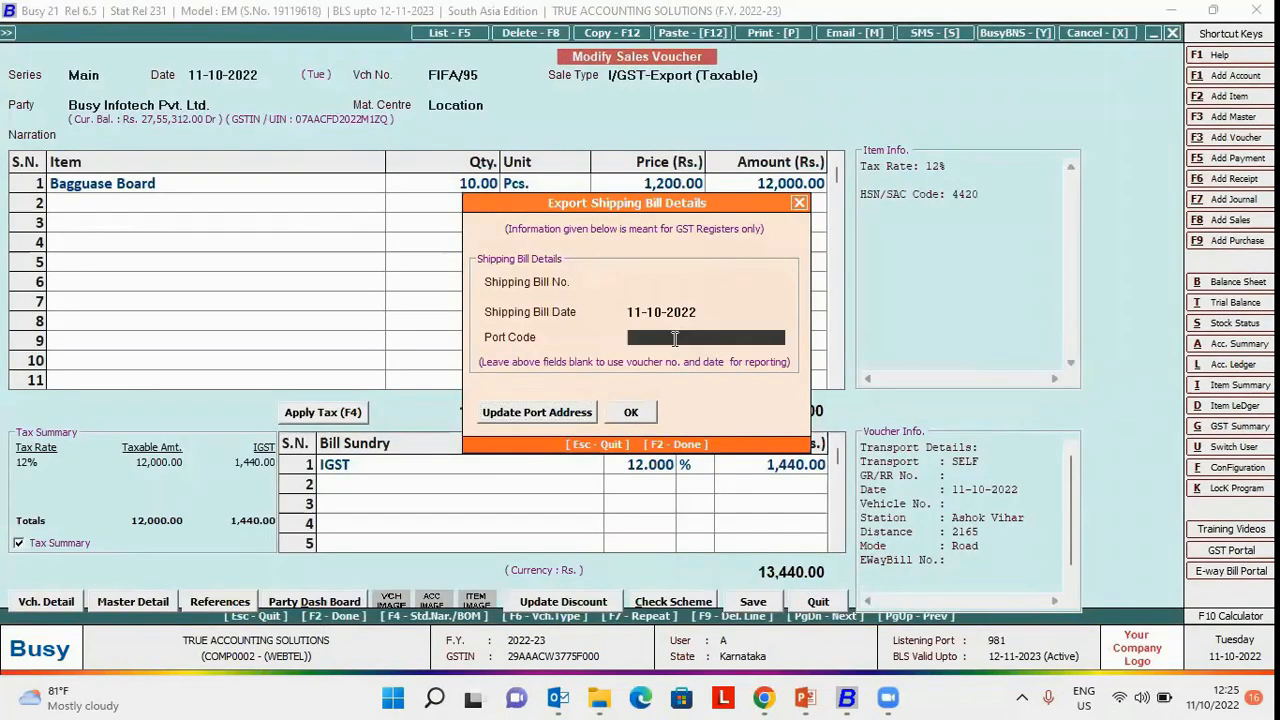
type("INBLR5")
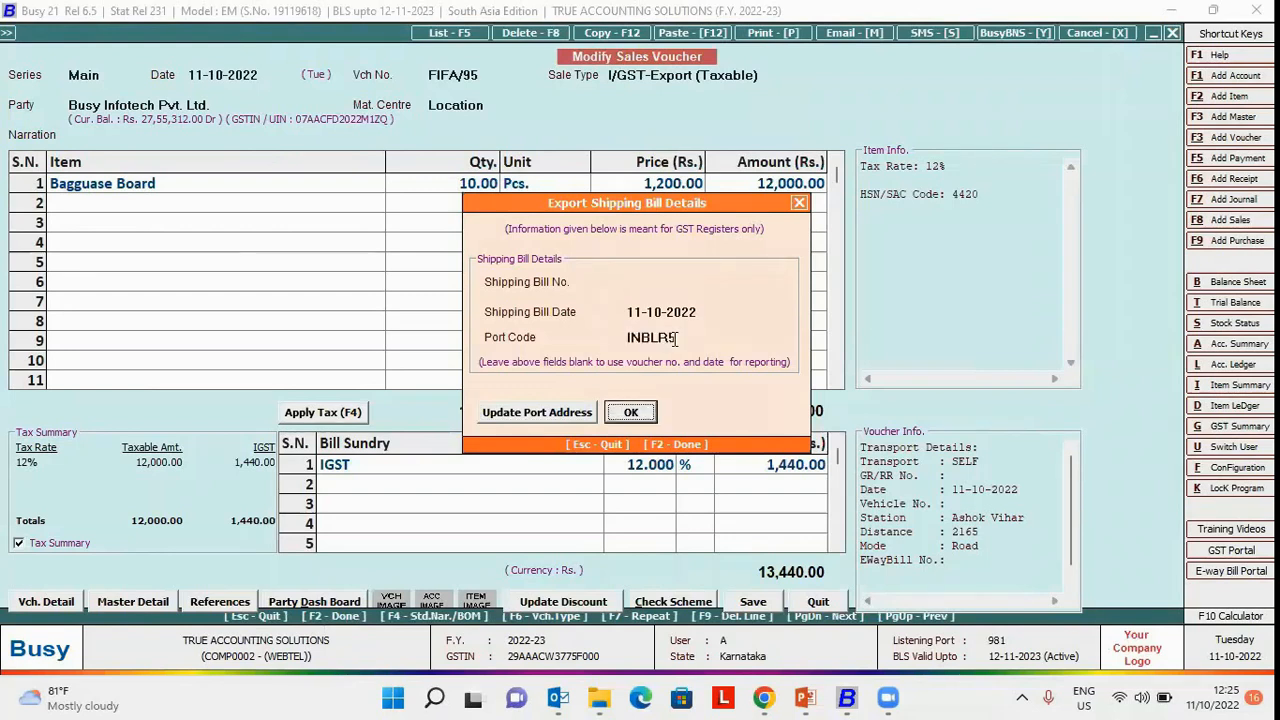
left_click(630, 411)
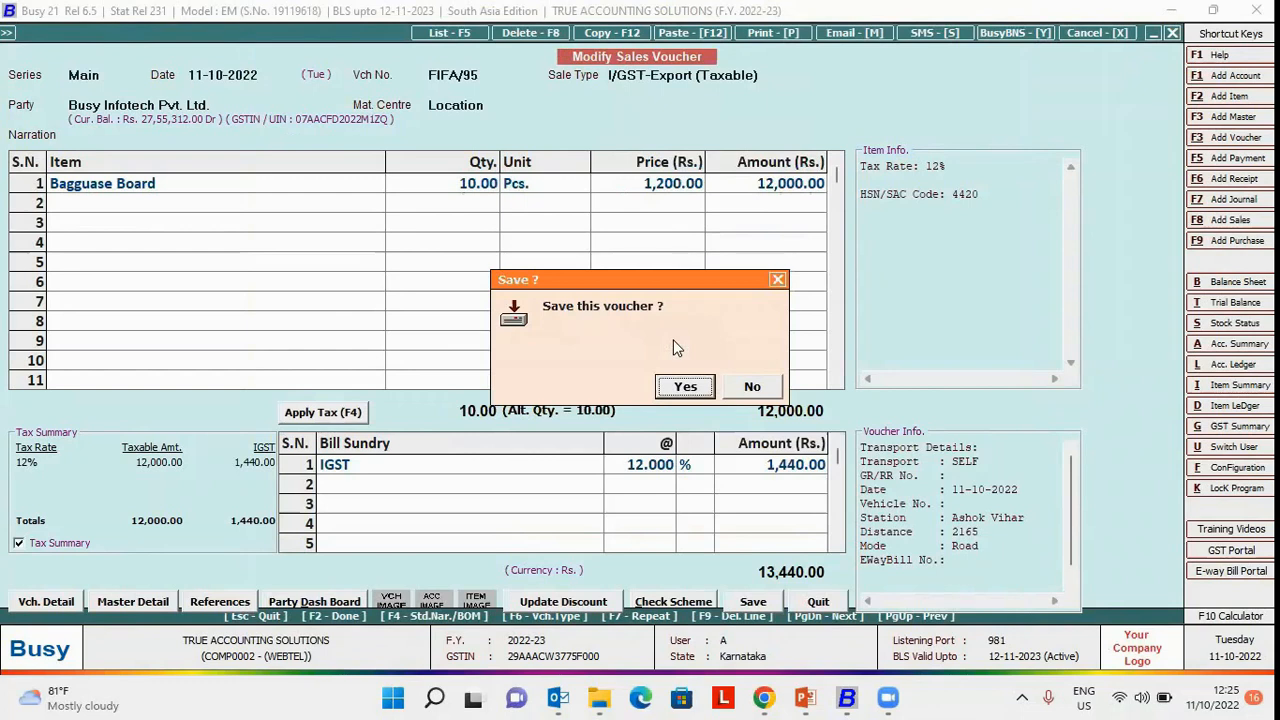
- Re-save FIFA/95 with E-Way Bill generation and confirm the invalid-entries report shows no errors
left_click(685, 386)
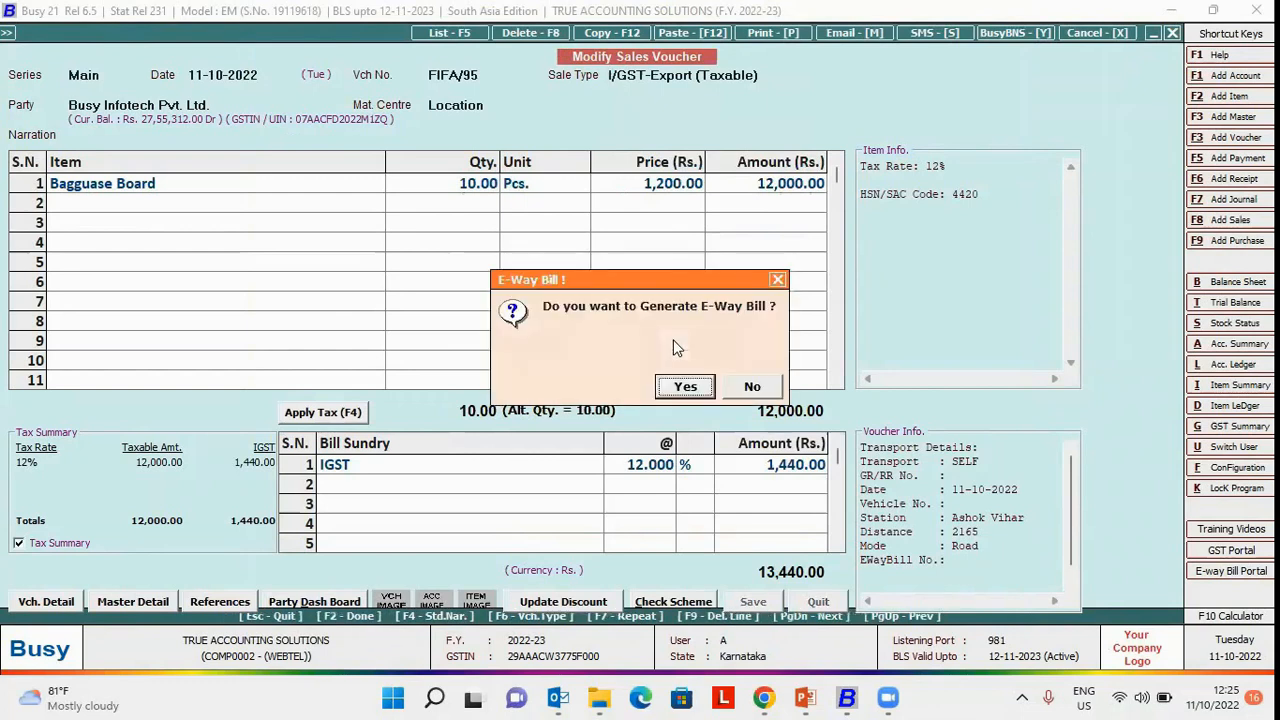
left_click(685, 386)
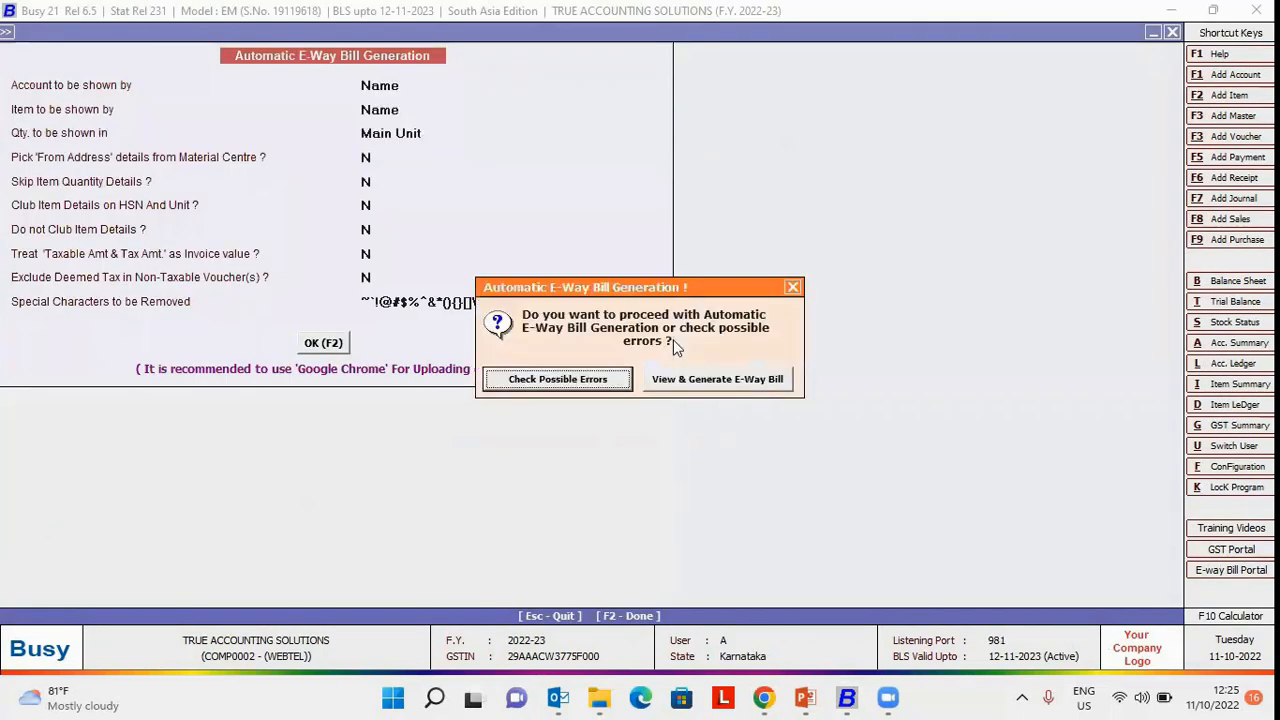
left_click(557, 378)
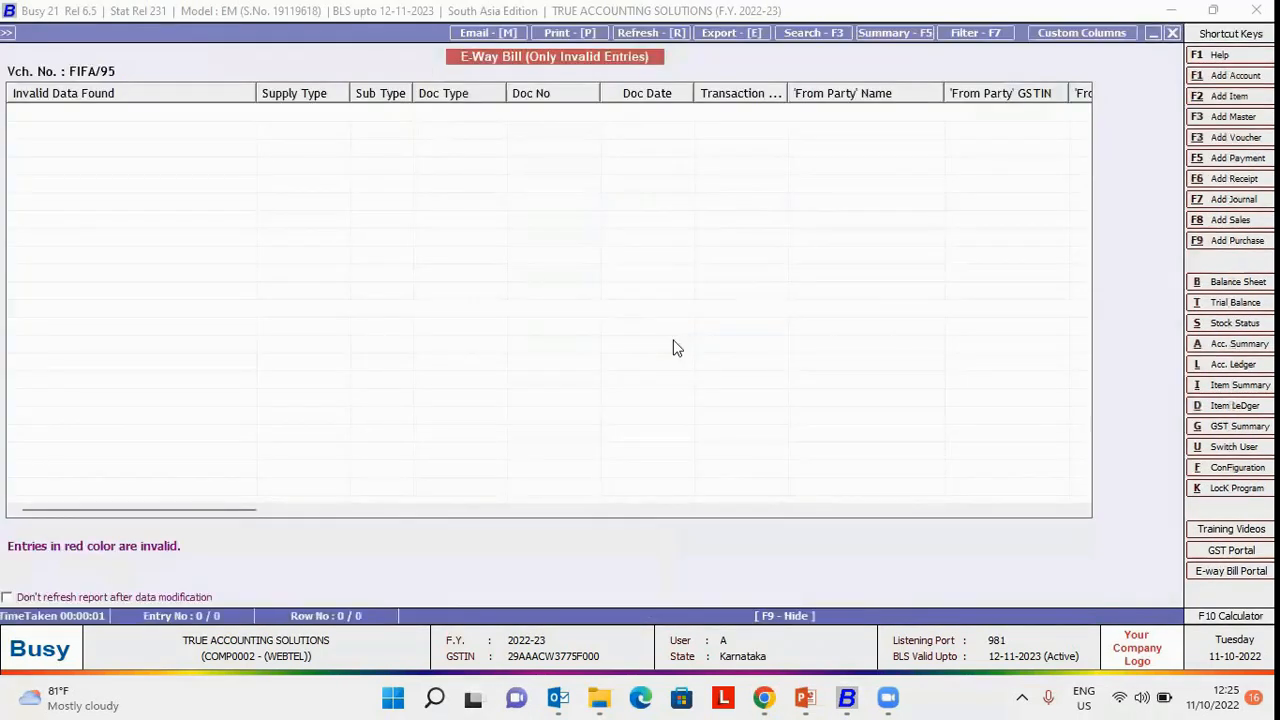